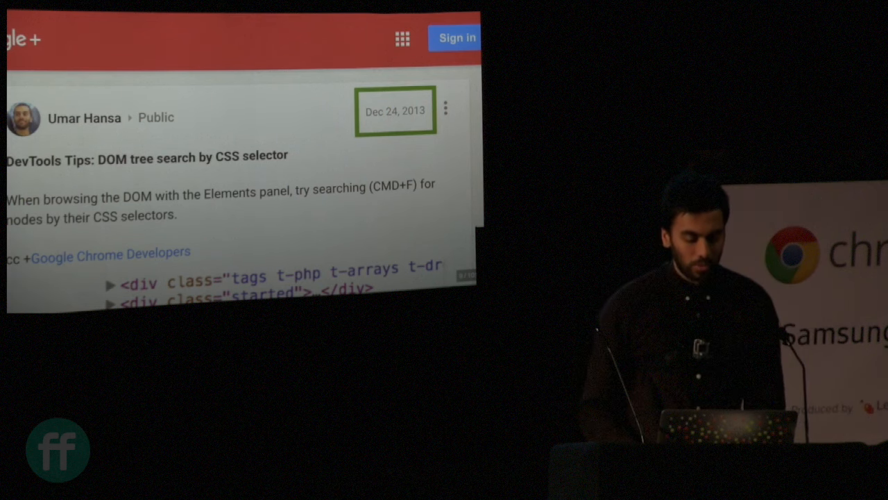
Select the body element so its style rules, including the black box-shadow, are listed
key("Right")
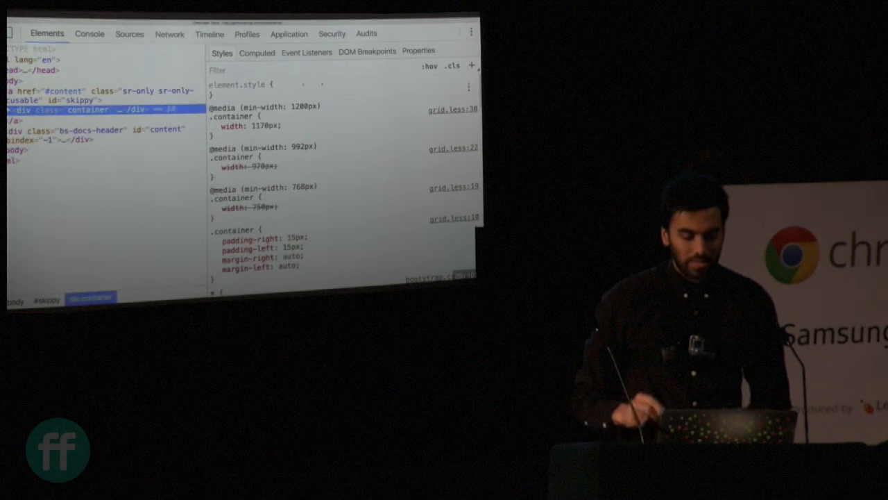
left_click(452, 65)
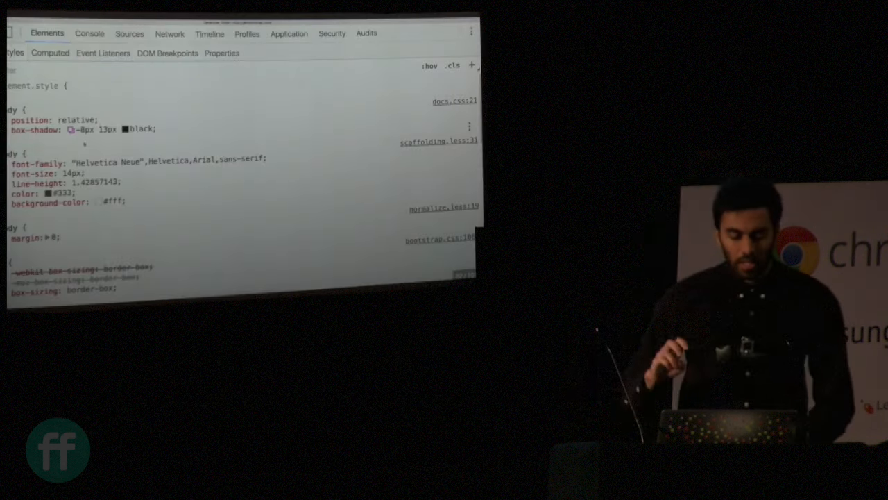
Retune the body's box shadow in the shadow editor to a 9px 18px offset with 10px blur and 10px spread
left_click(72, 130)
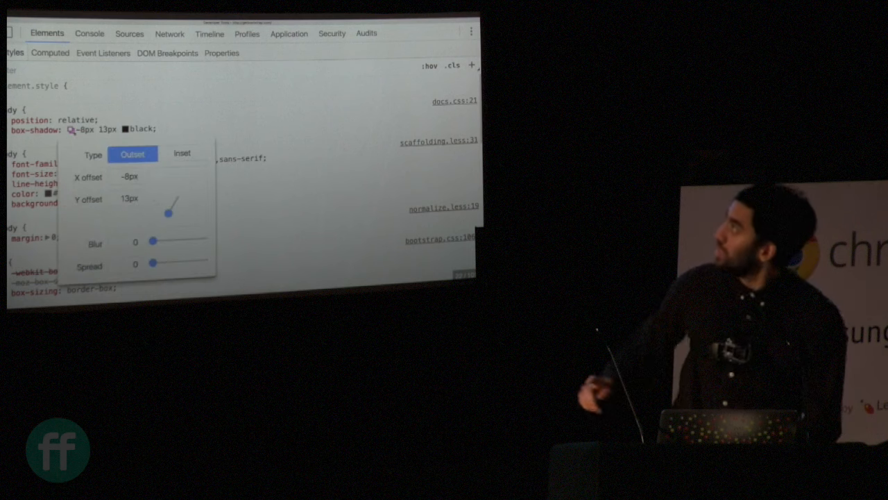
left_click_drag(169, 214, 197, 172)
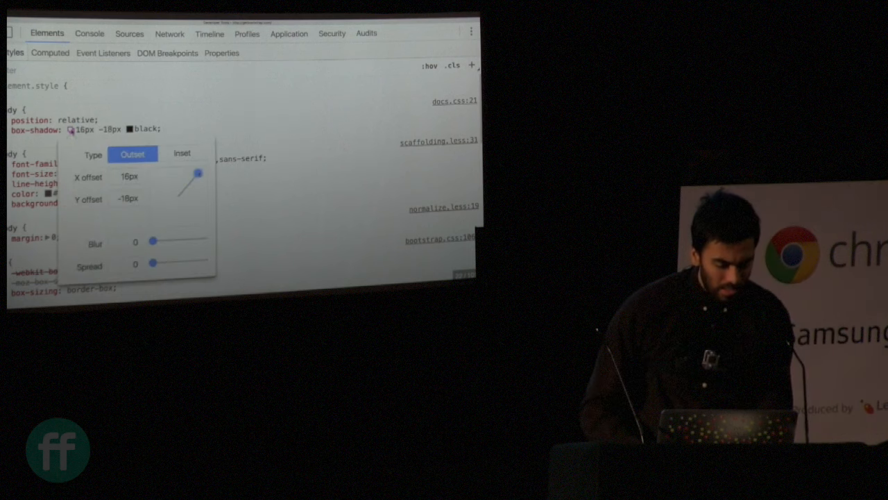
left_click_drag(198, 172, 179, 220)
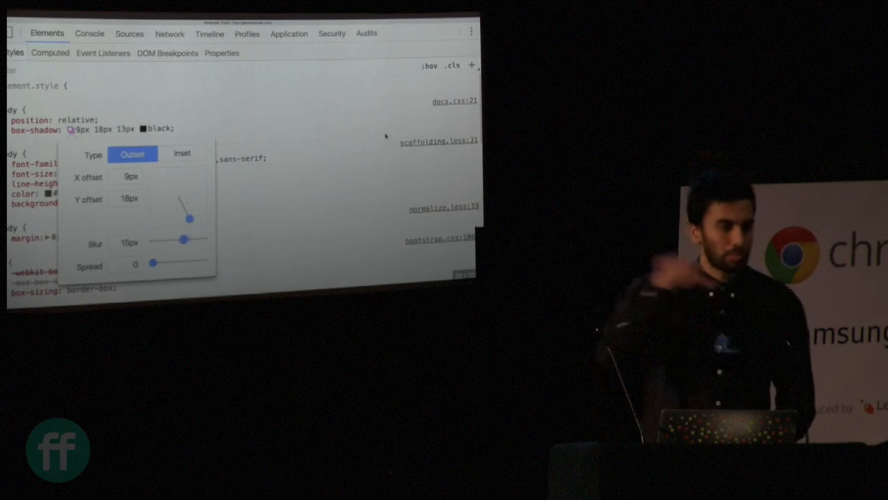
left_click_drag(153, 262, 179, 263)
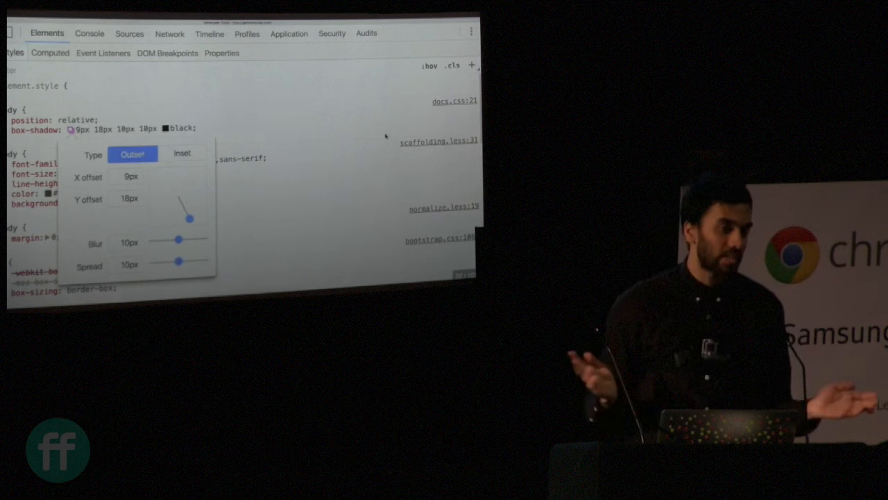
left_click(180, 153)
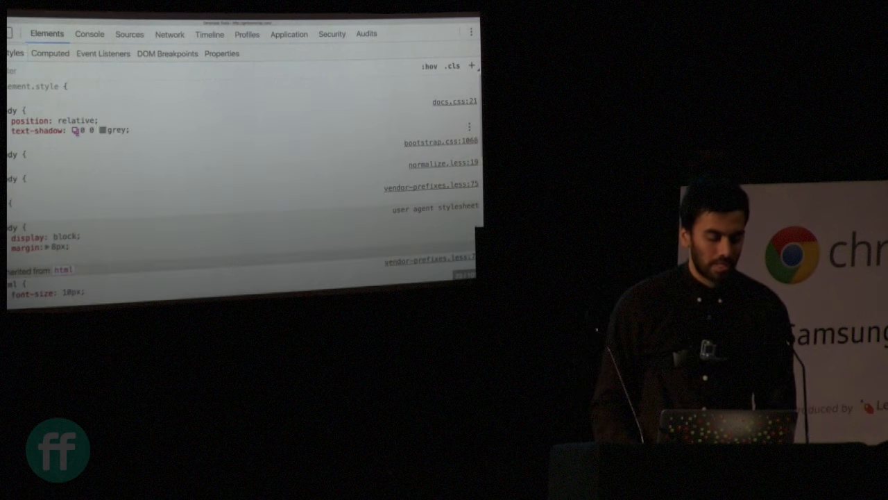
Offset the grey text shadow down and to the right using the shadow editor's offset pad and slider
left_click(75, 130)
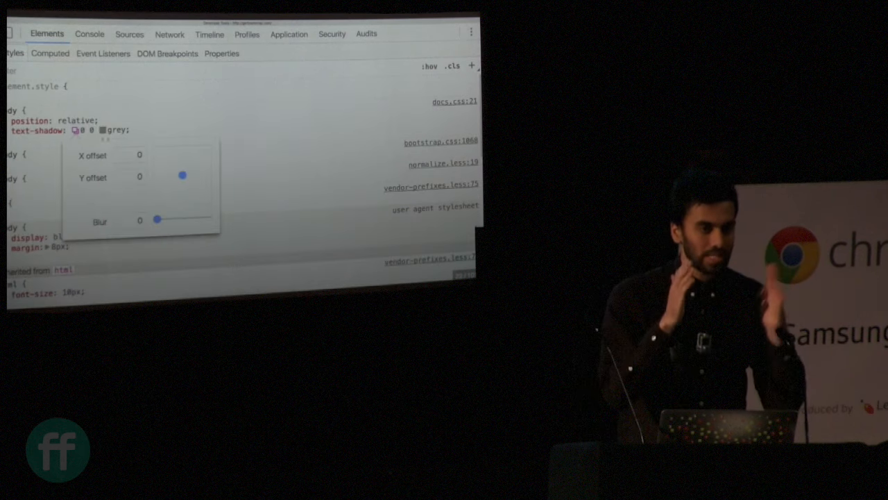
left_click_drag(183, 175, 187, 194)
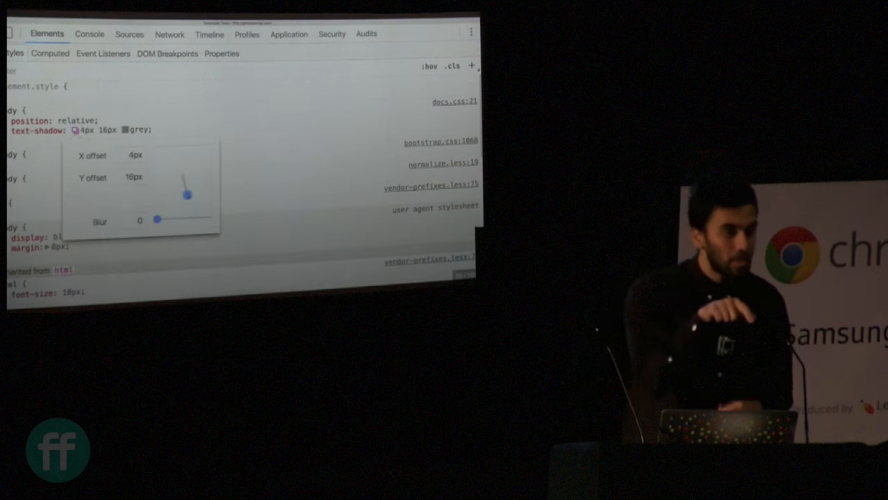
left_click_drag(156, 219, 192, 219)
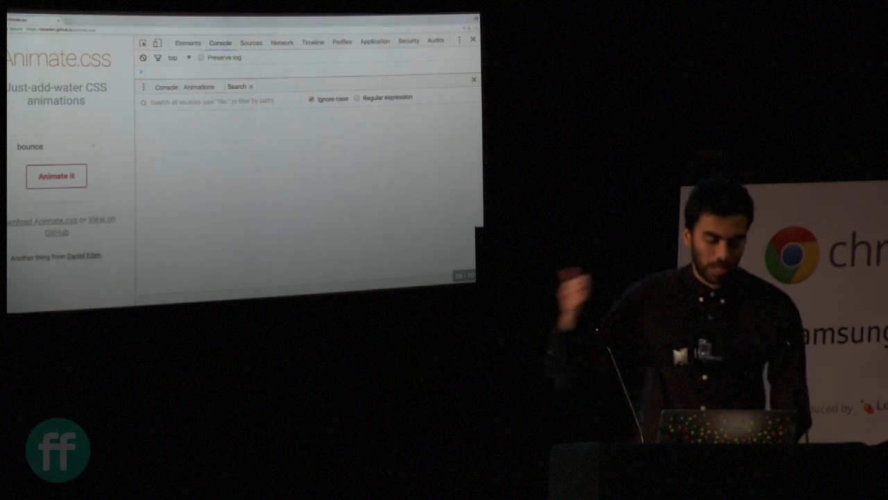
Show the Animations drawer panel and toggle its playback control for the demo page
left_click(198, 86)
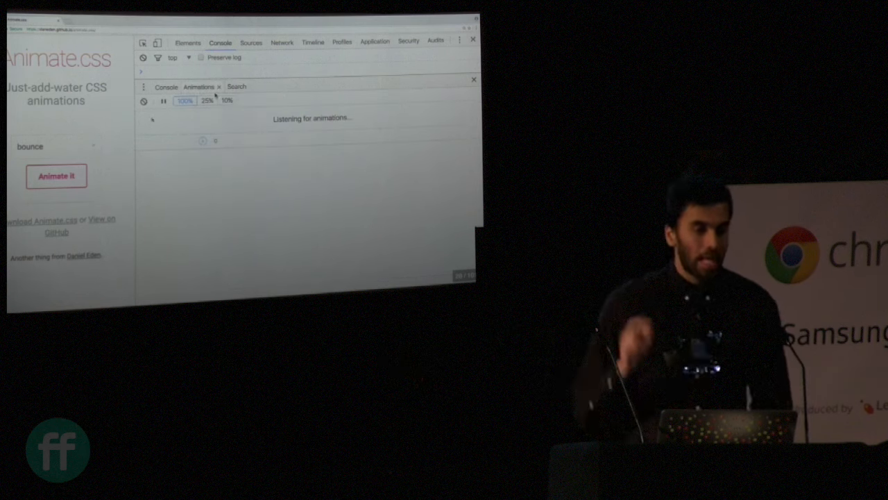
left_click(56, 175)
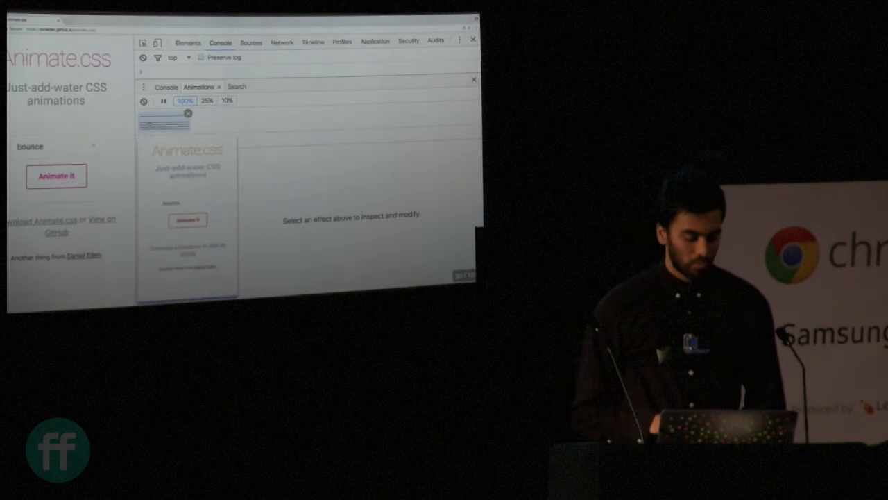
left_click(56, 175)
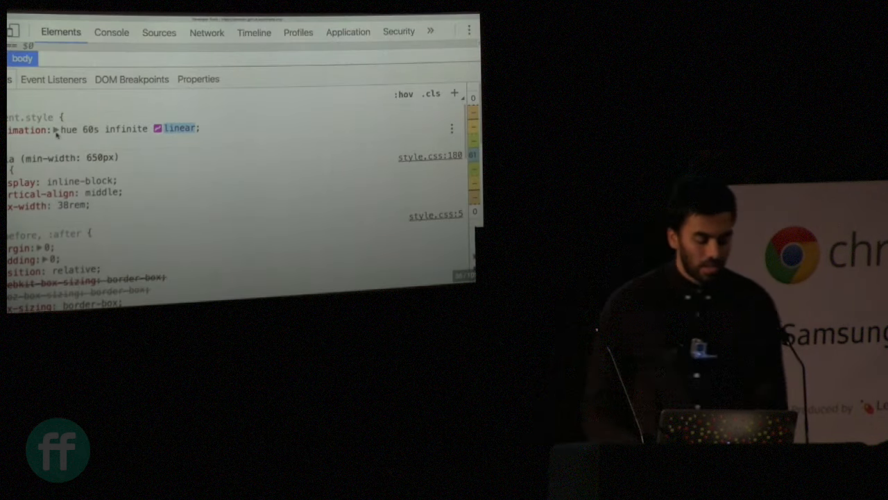
Replace the hue animation's linear easing with a custom overshooting cubic-bezier curve
left_click(54, 127)
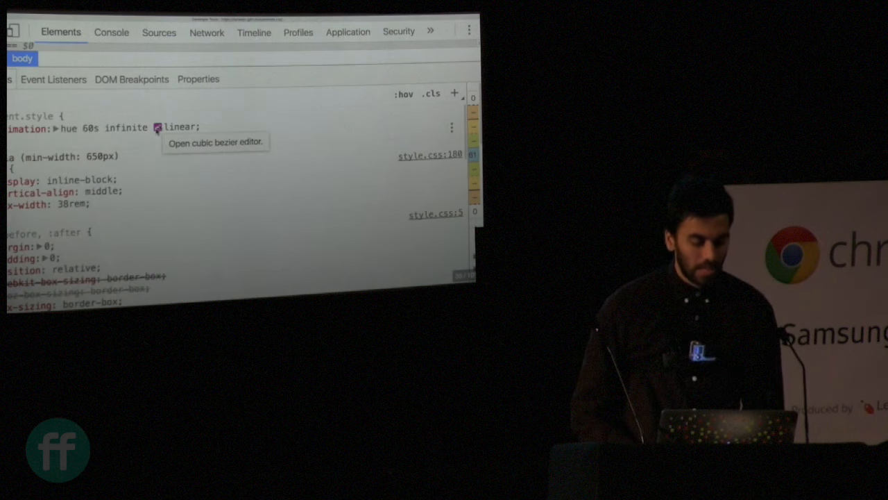
left_click(157, 128)
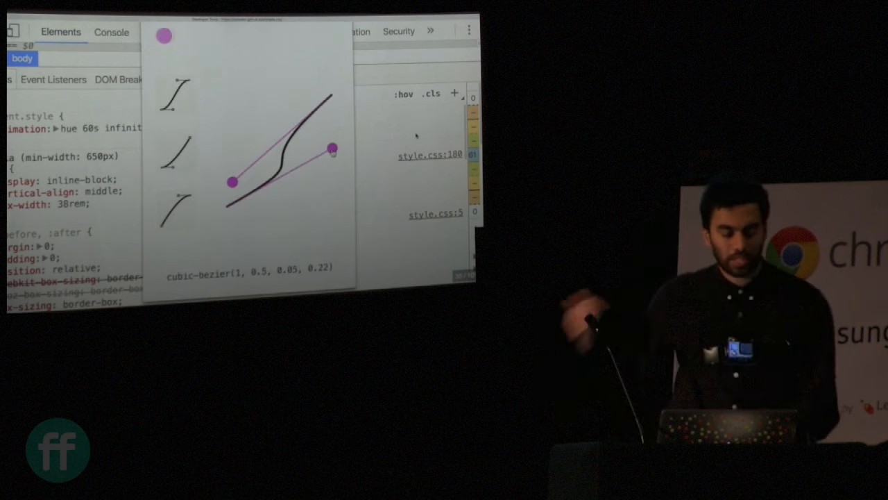
left_click_drag(233, 182, 224, 72)
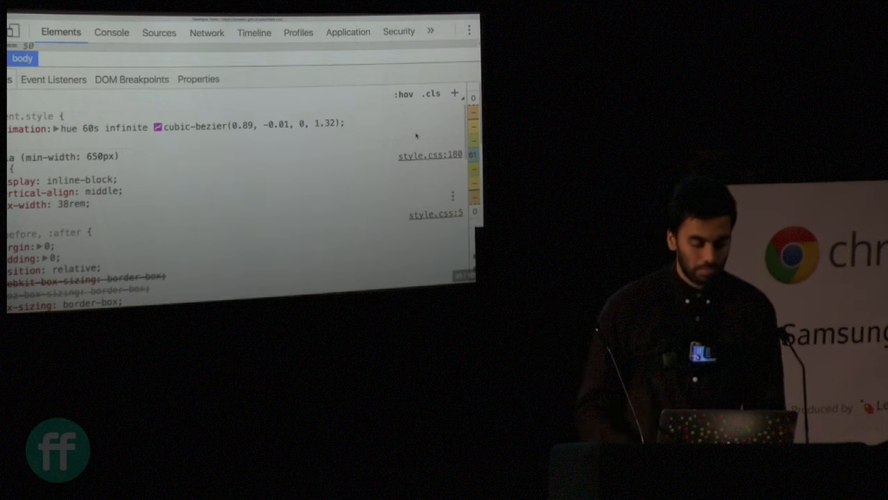
double_click(285, 125)
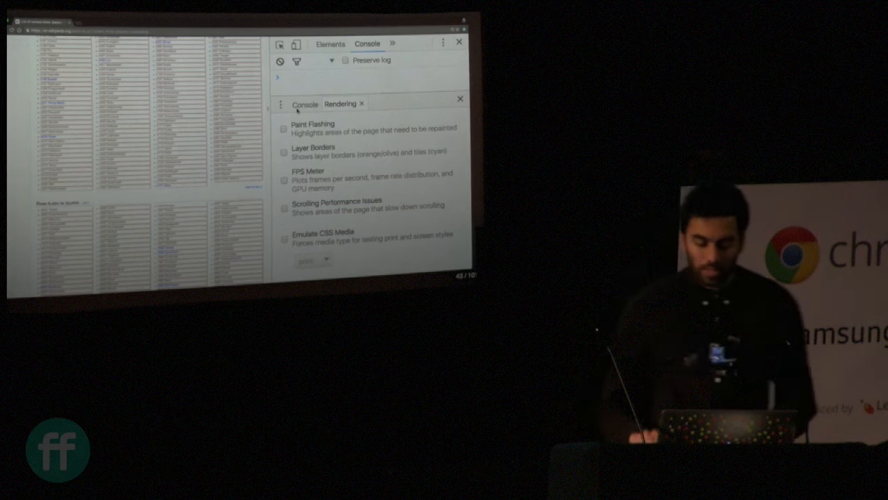
Show the Rendering drawer with paint flashing and FPS meter options
left_click(283, 181)
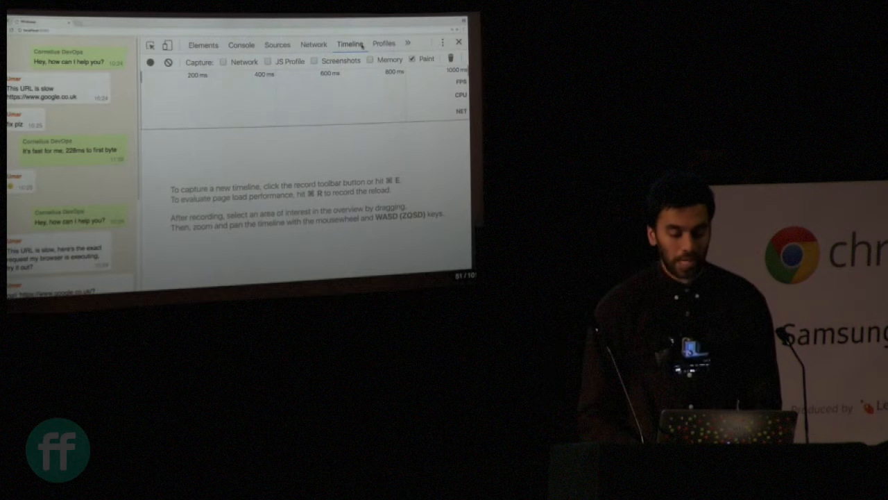
Display the BinaryLoader.js source of the three.js 3D model demo in Sources
left_click(150, 61)
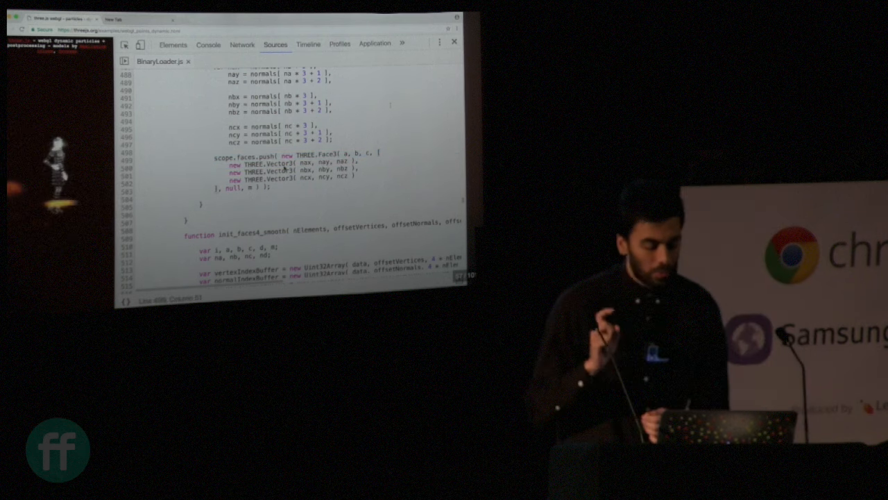
Set Timeline CPU throttling to 'Low end device (5× slowdown)' for performance recordings
left_click(308, 43)
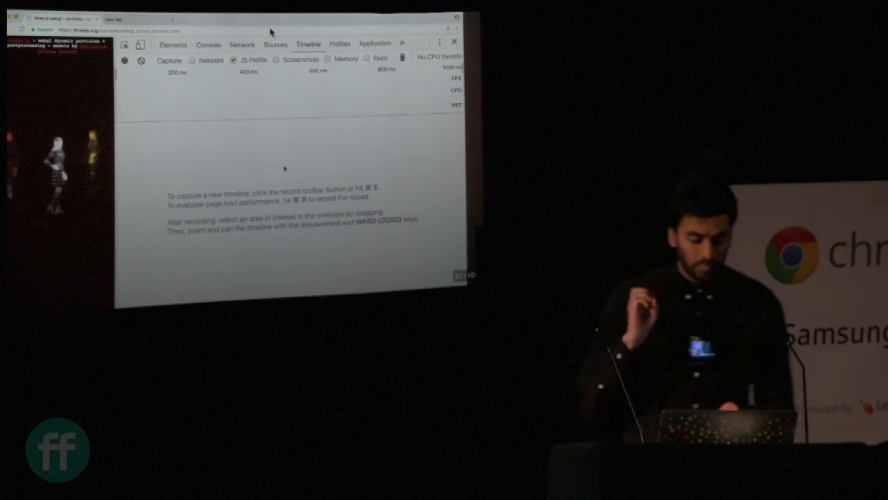
left_click(437, 57)
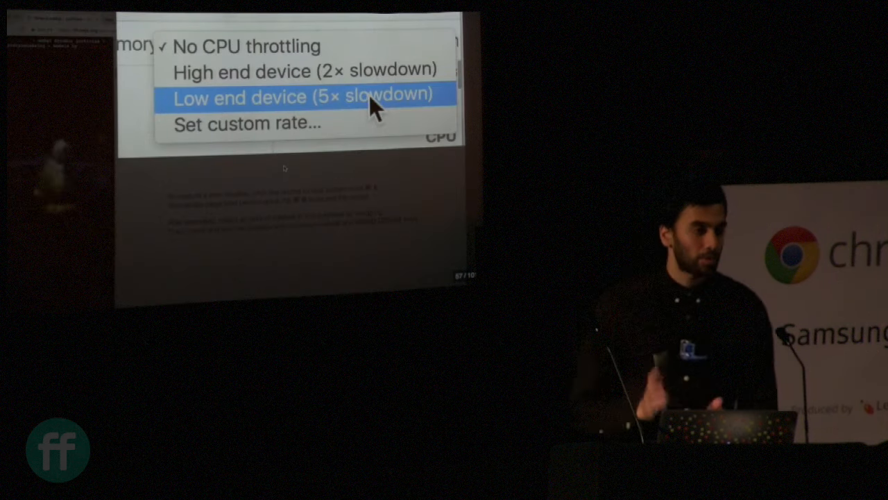
left_click(301, 97)
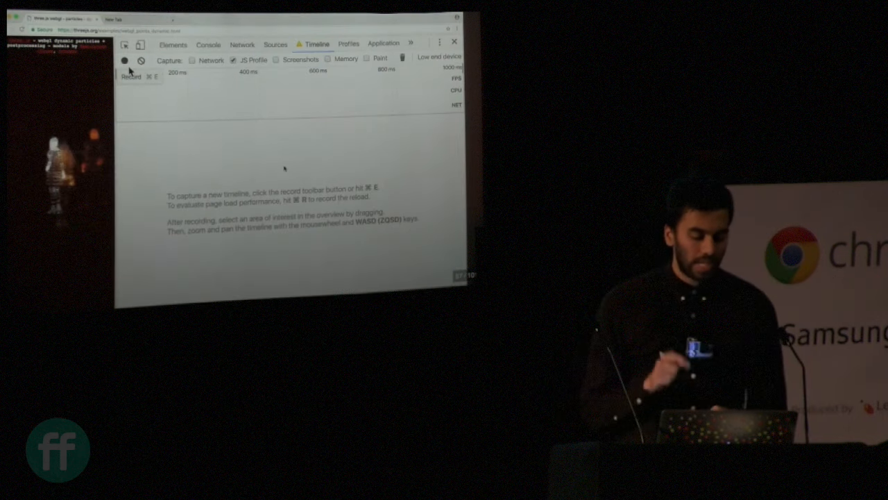
left_click(125, 45)
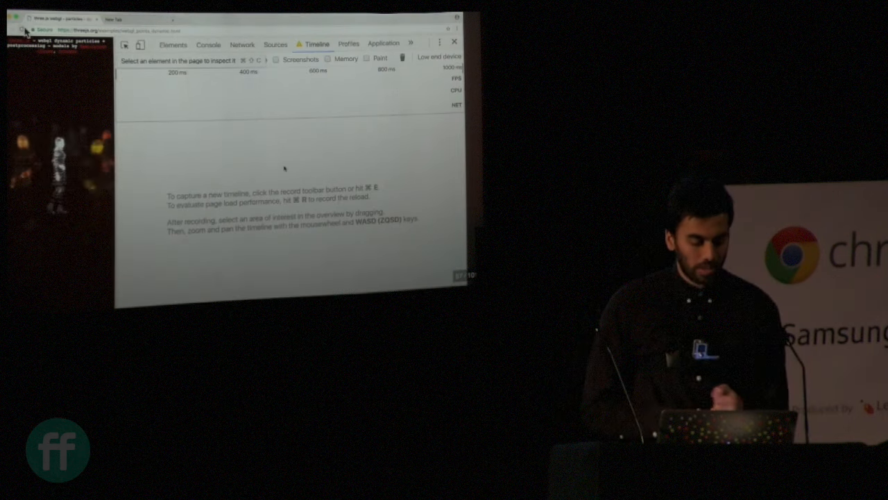
left_click(125, 45)
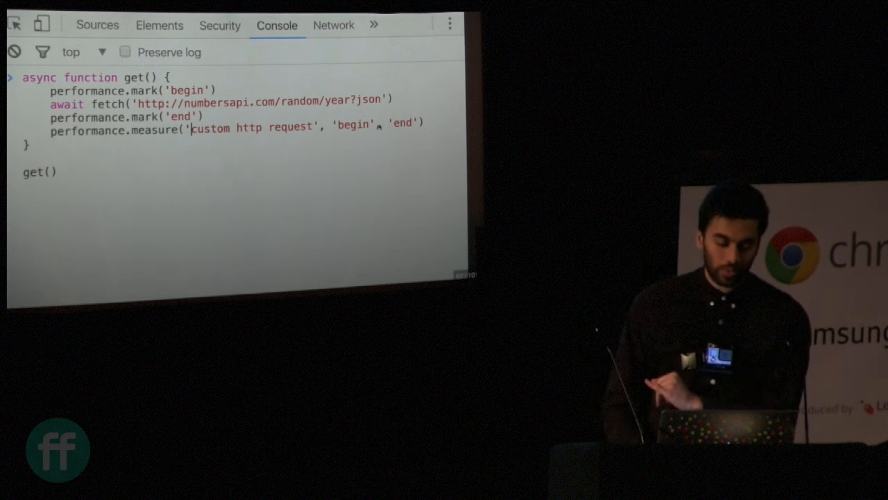
left_click(328, 22)
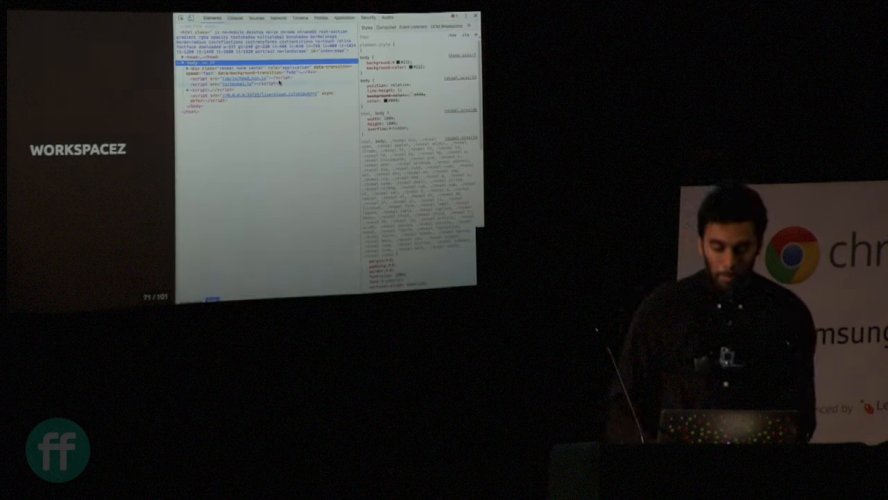
Inspect the WORKSPACEZ slide's DOM and styles in the Elements panel
left_click(257, 16)
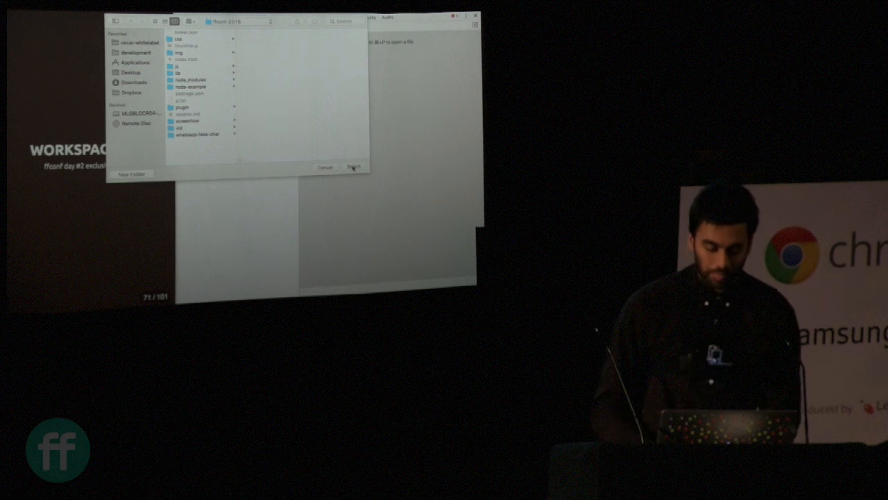
Map the ffconf-2016 folder as a workspace and allow DevTools full access to it
left_click(352, 167)
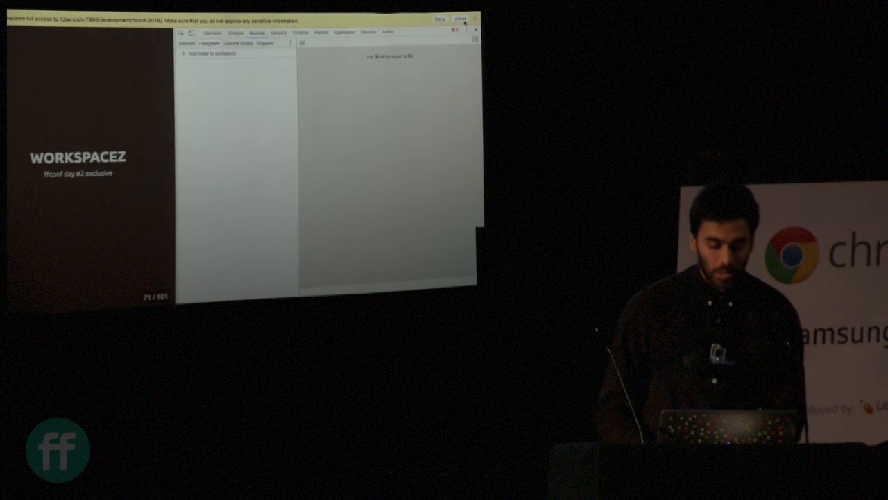
left_click(460, 18)
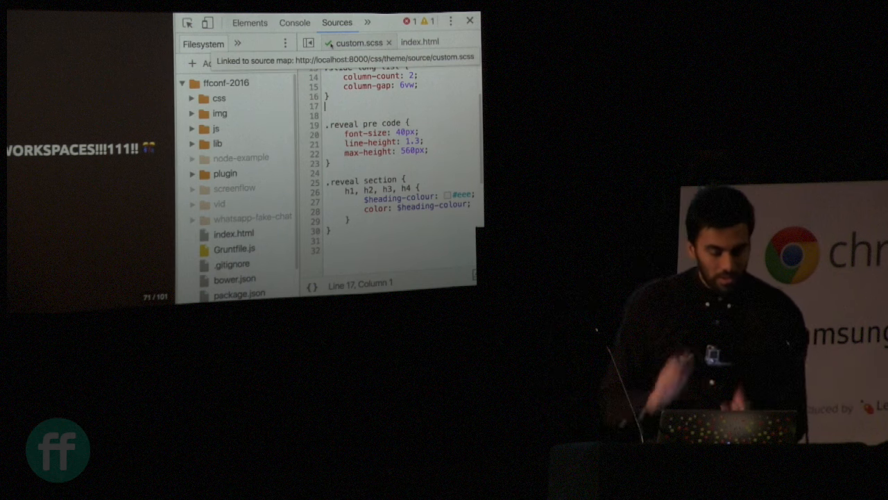
Inspect the WORKSPACES h2 and change its custom.scss:26 colour value to red
left_click(250, 23)
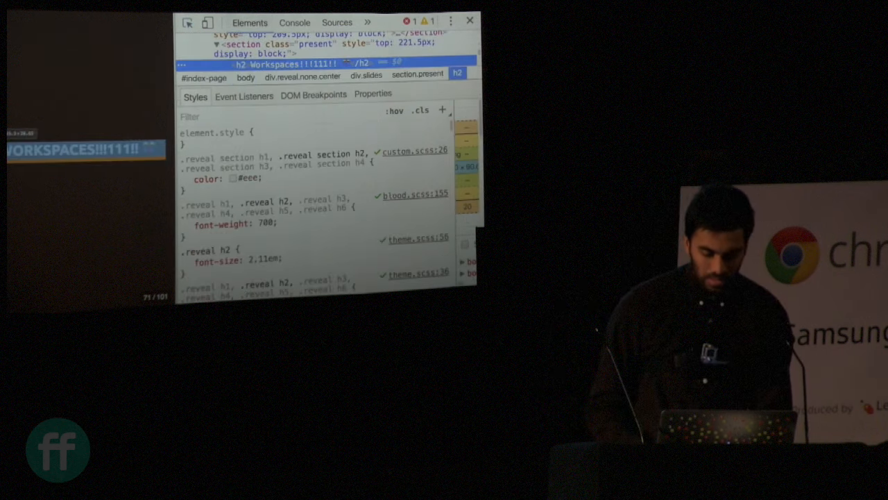
left_click(186, 179)
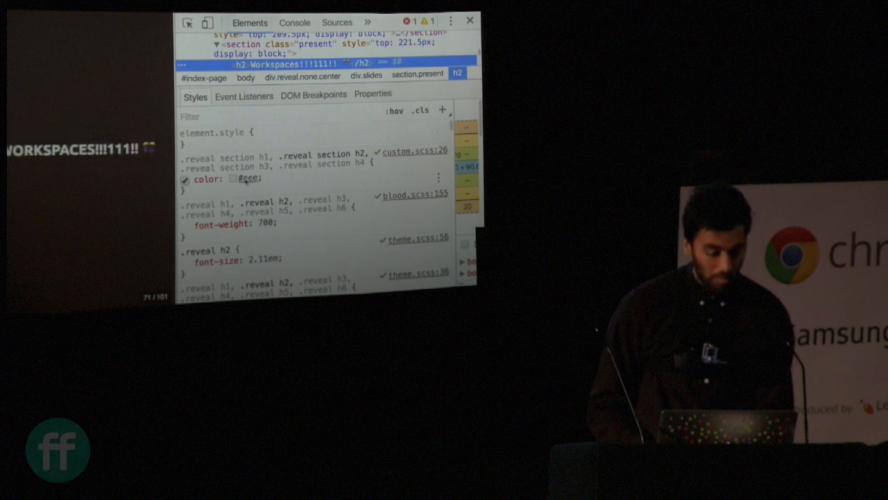
left_click(336, 22)
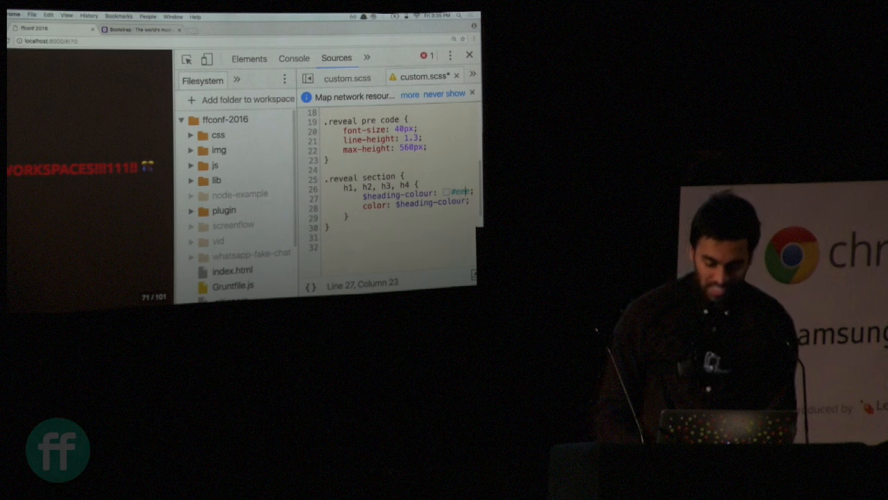
Replace red with #ebb for $heading-colour in custom.scss, return to Elements and open Settings
left_click(248, 58)
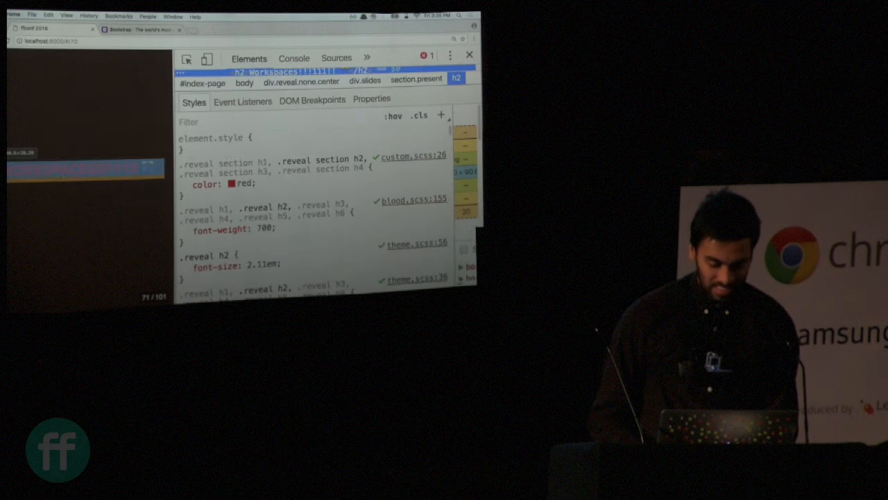
left_click(335, 58)
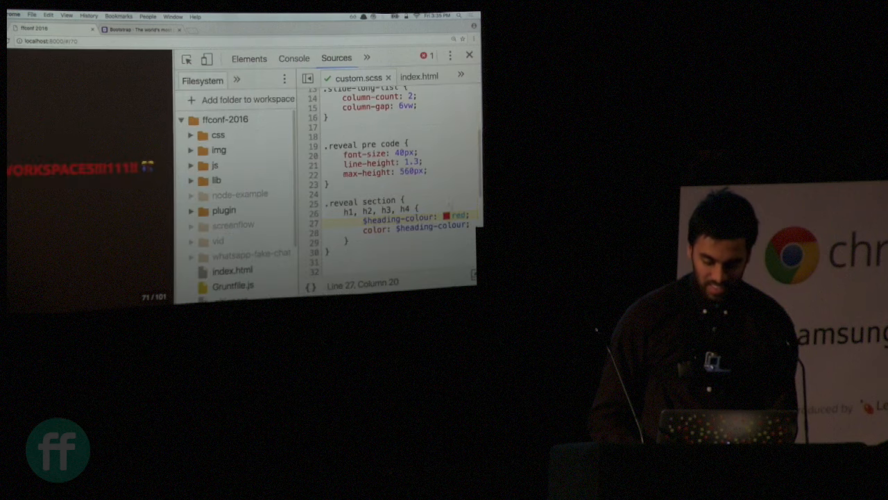
type("#ebb")
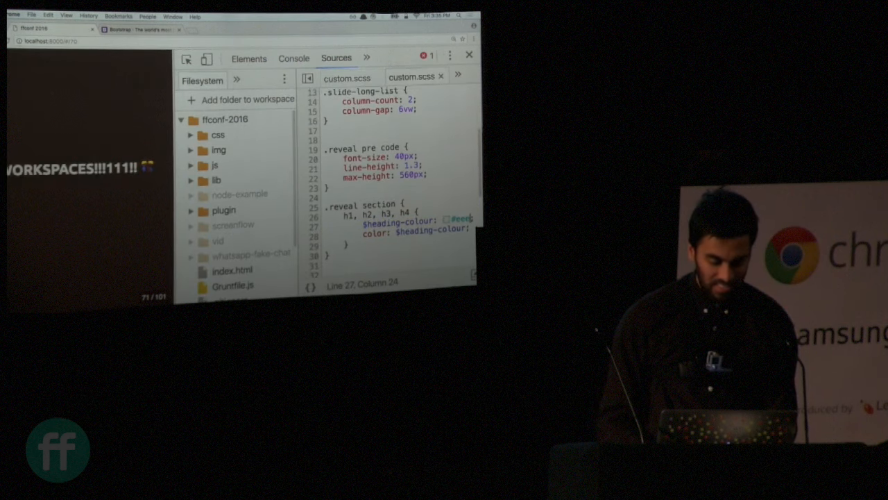
left_click(469, 56)
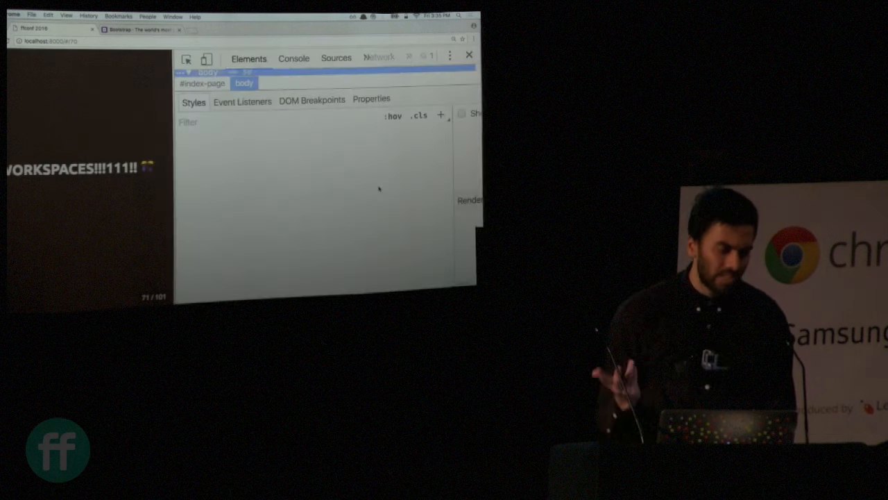
type("set")
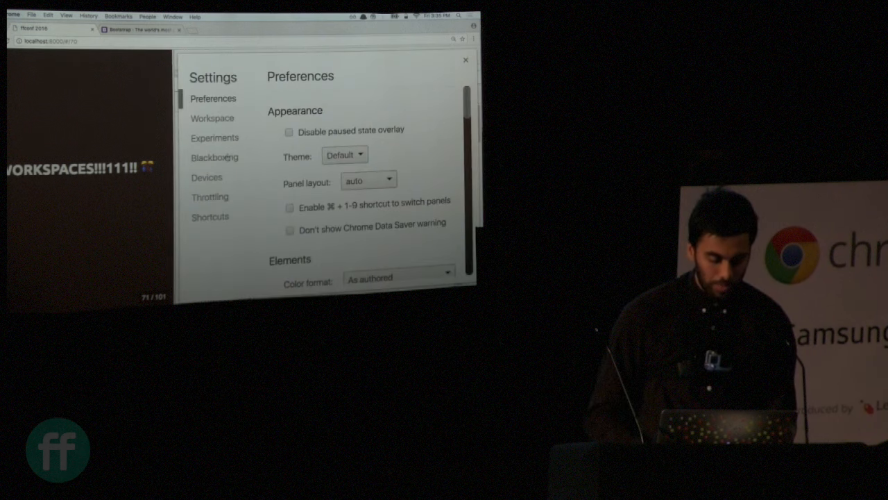
Show the Experiments list in Settings, then return to inspecting the blank page's body
left_click(214, 137)
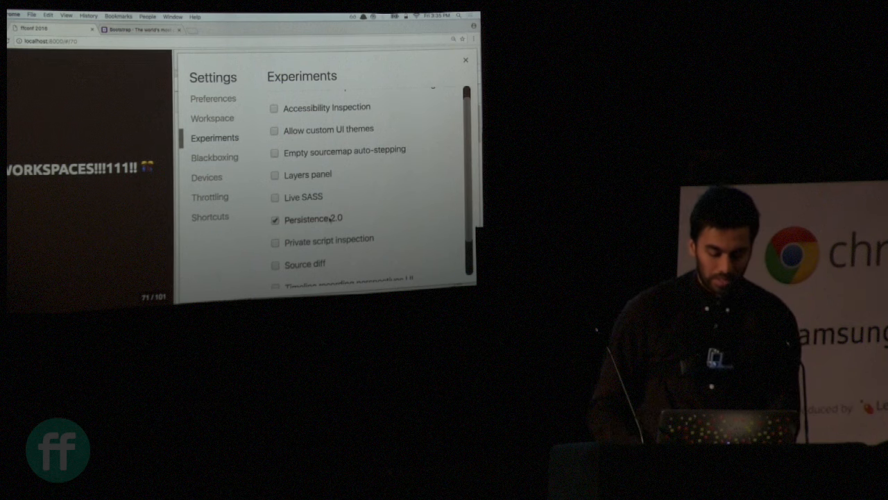
left_click(465, 61)
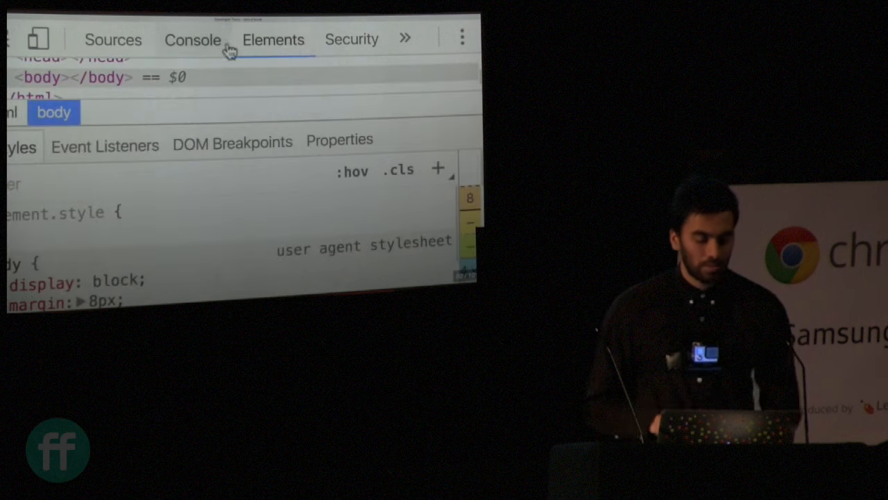
Switch to the empty Console panel and reposition its tab in the panel bar
left_click(192, 39)
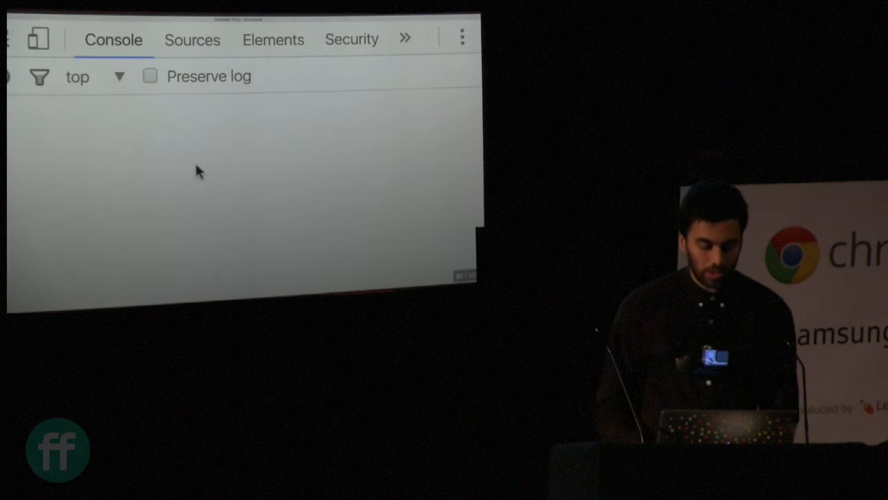
left_click(333, 25)
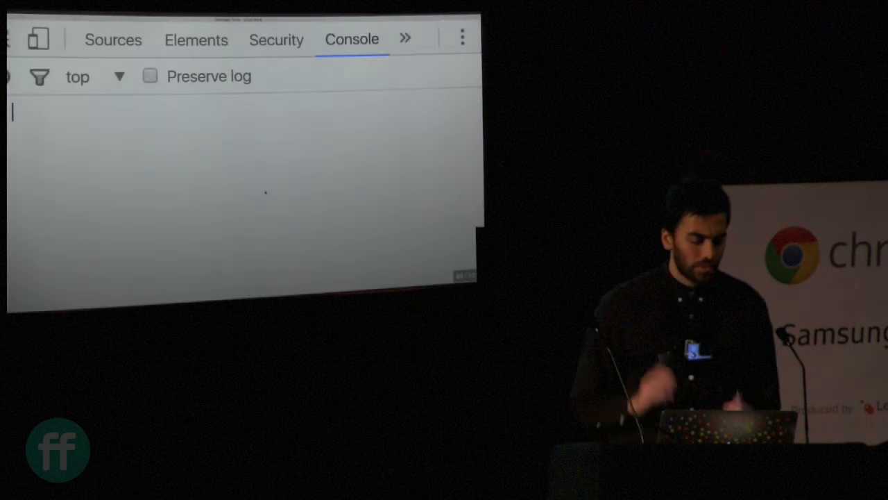
Write a multi-line function hey() returning an object with a prop array
type("function hey()")
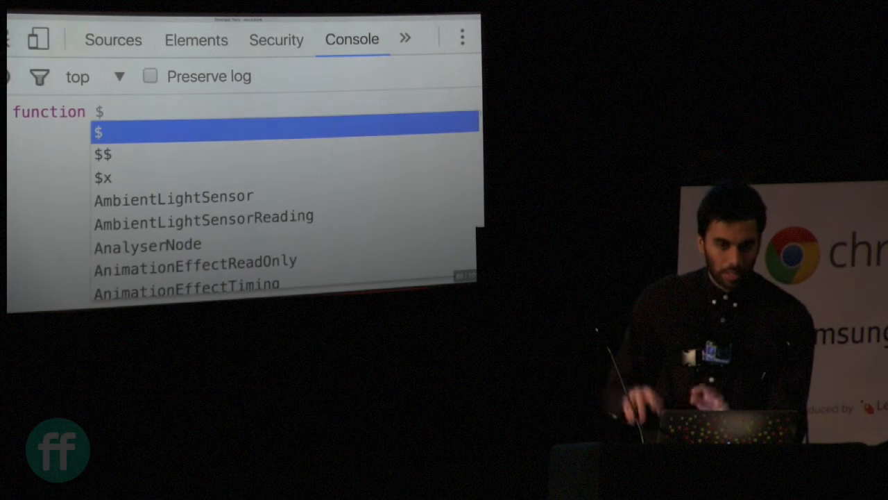
type("hey() {")
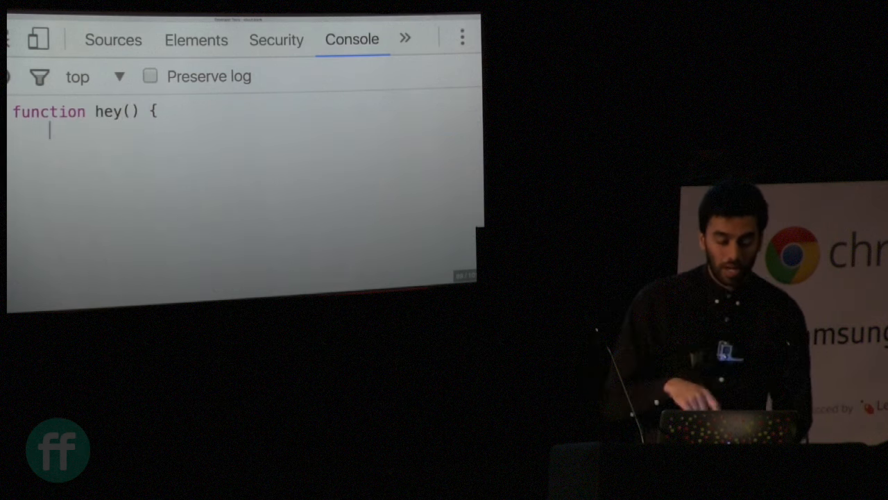
type("return {")
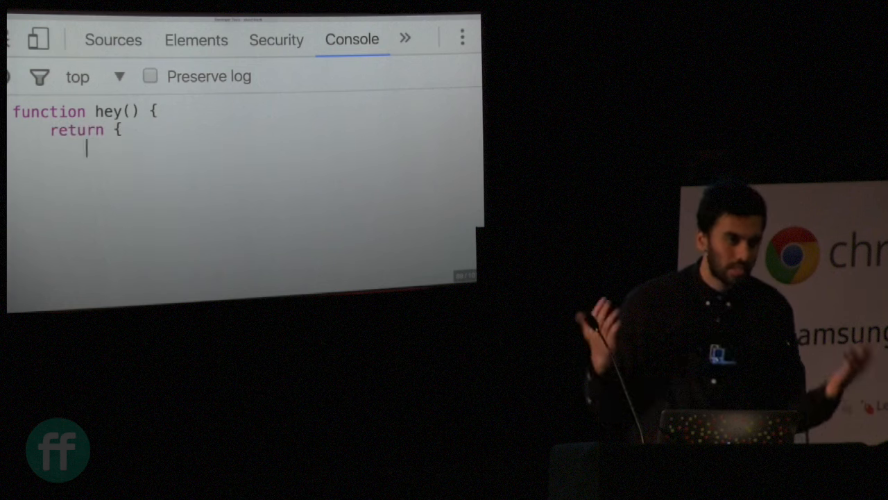
type("prop: [")
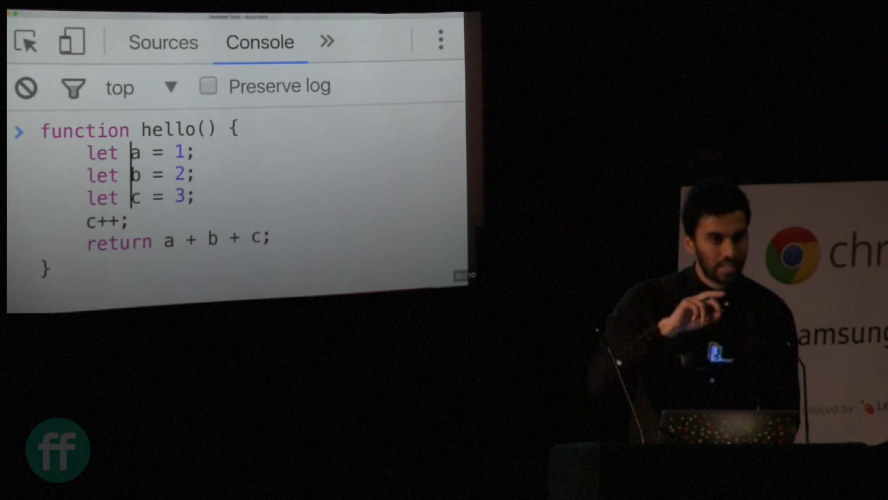
Select repeated occurrences with Cmd+D to edit the hello() function's a, b, c lines at once
key("cmd+d")
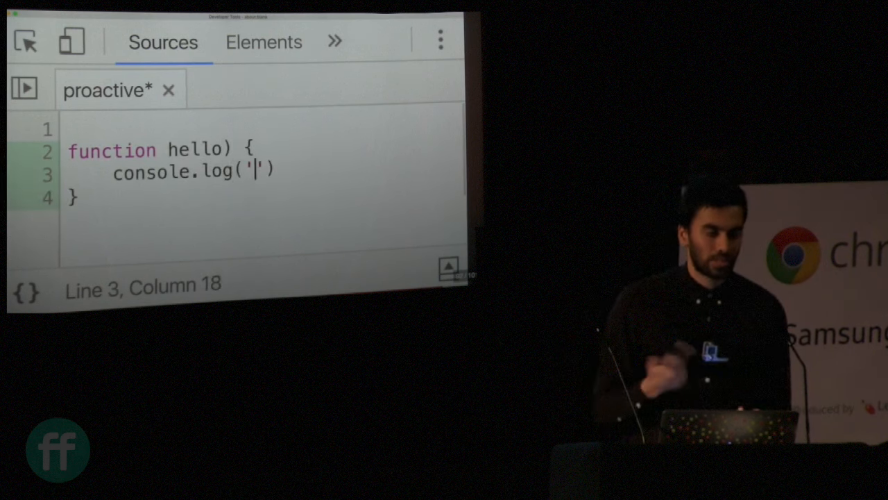
Add console.log('hi') inside function hello in the proactive snippet
type("hi")
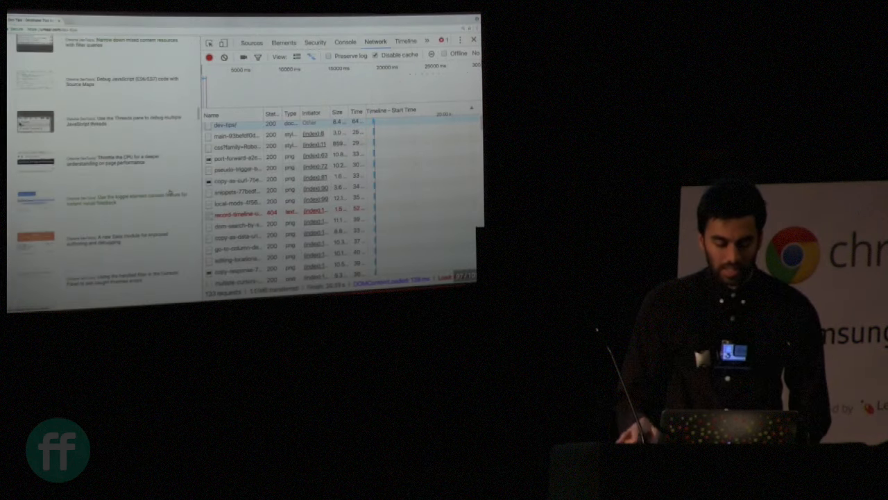
Block an image request's URL from the Network panel's context menu
left_click(235, 175)
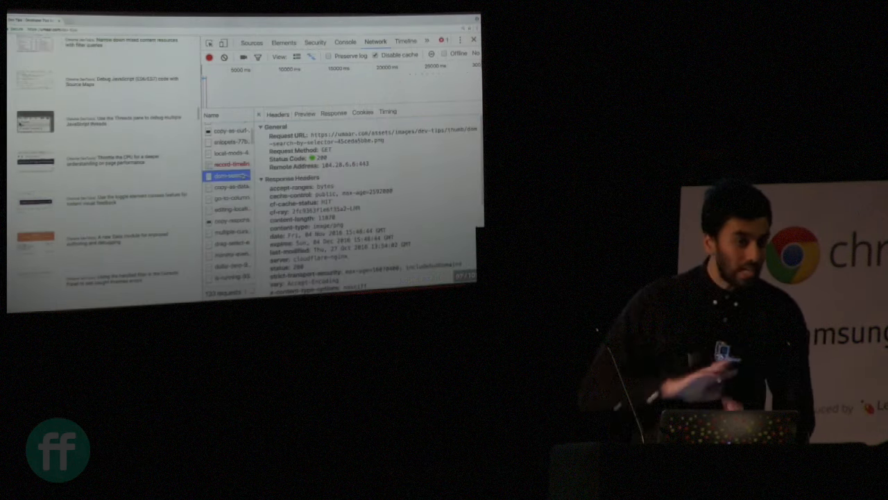
right_click(229, 175)
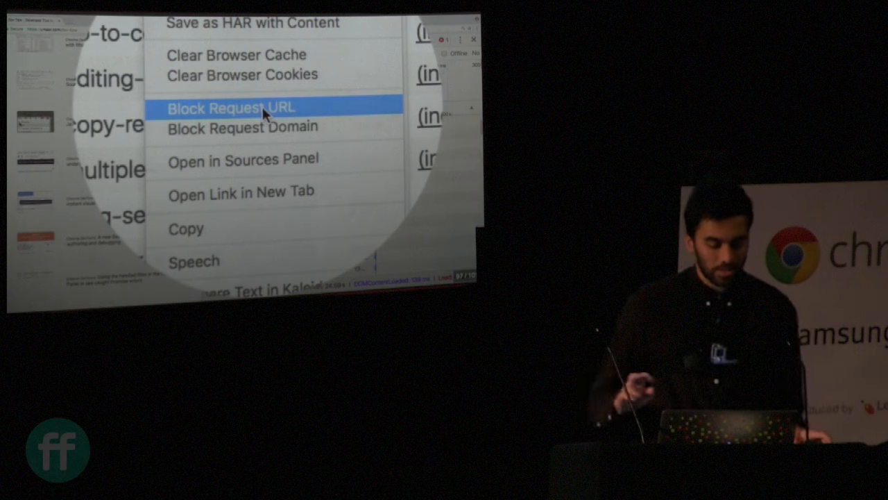
left_click(231, 108)
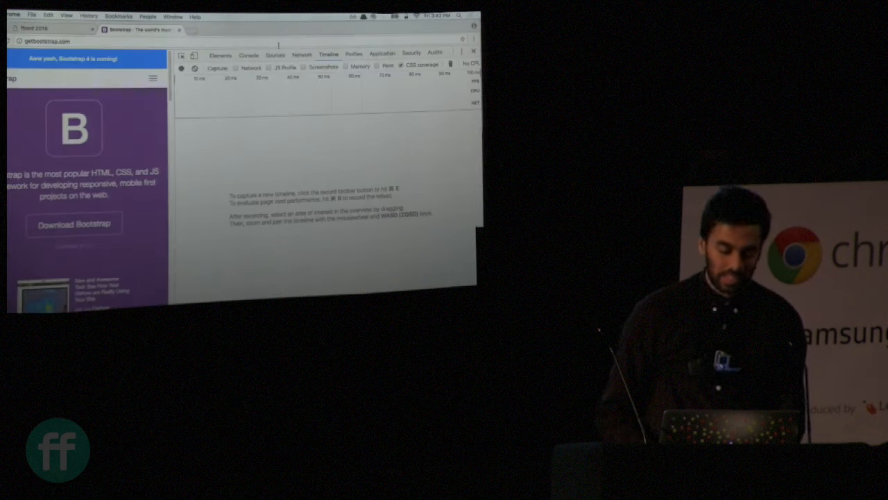
Peek at the stylesheet source, then enable CSS coverage in the Timeline panel
left_click(274, 55)
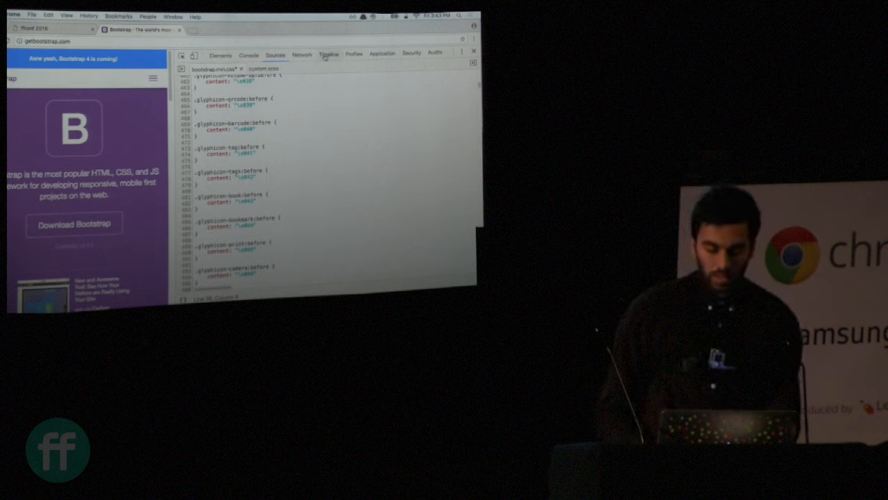
left_click(328, 55)
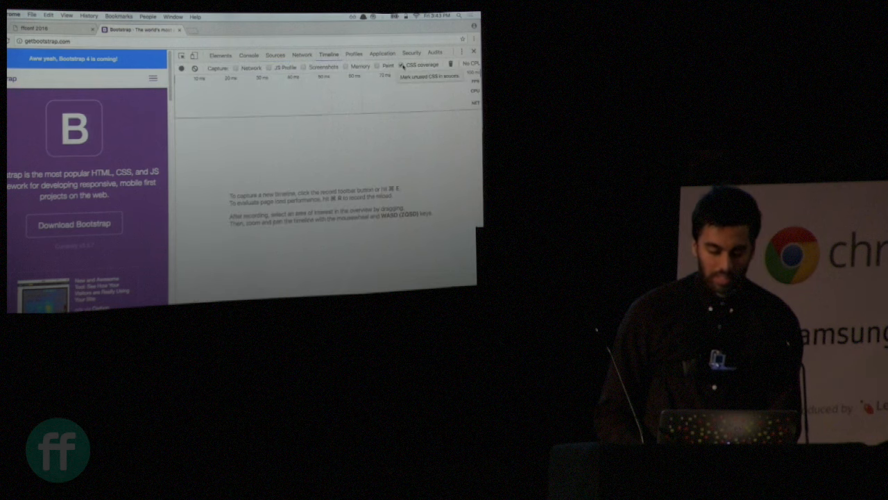
left_click(180, 68)
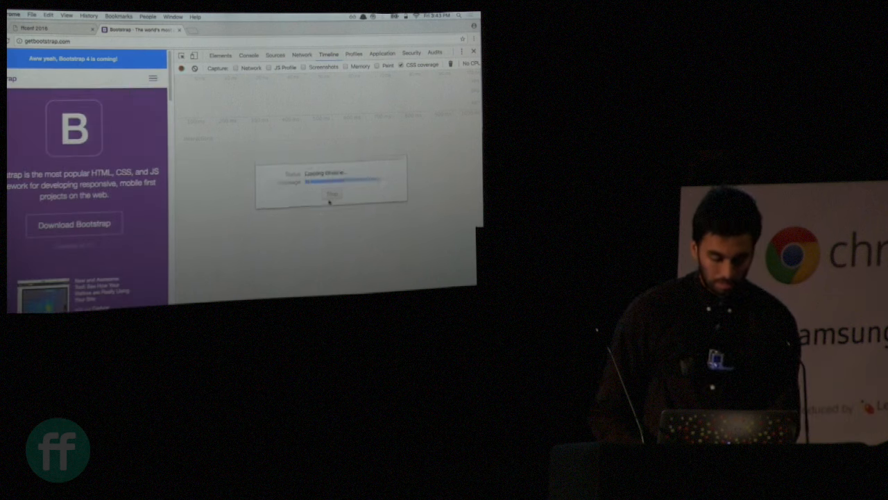
Stop the recording to collect CSS usage and open the Bootstrap stylesheet with unused-rule markers
left_click(275, 54)
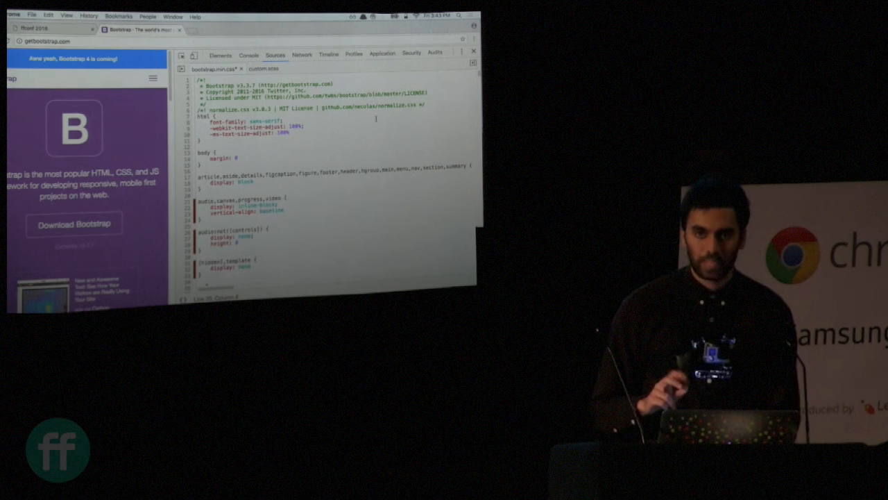
type("set")
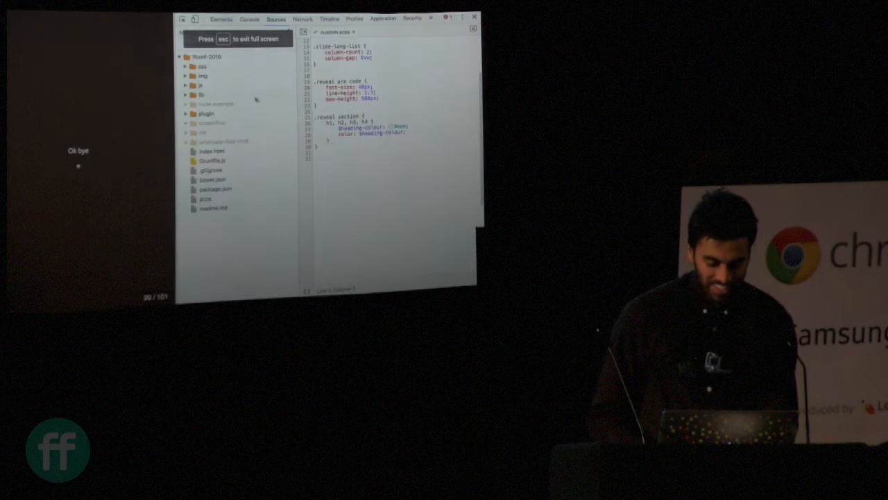
Remove the project folder from the Filesystem workspace and bring up DevTools Settings
right_click(205, 57)
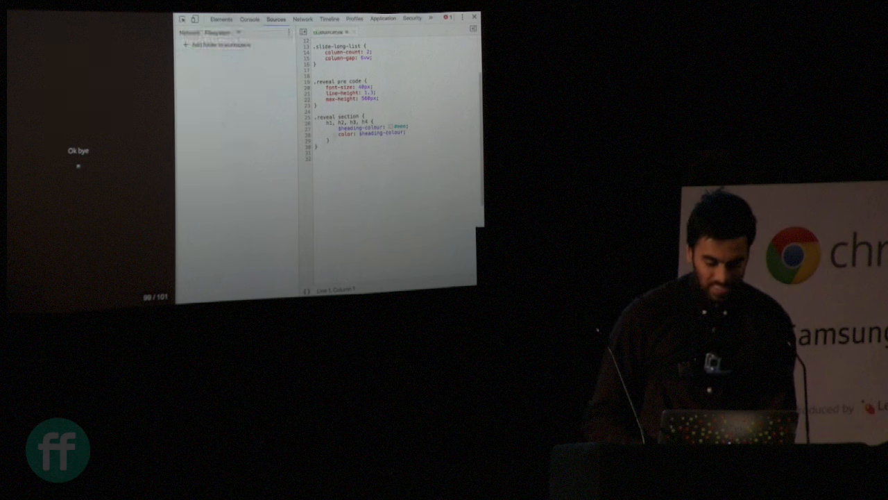
left_click(220, 20)
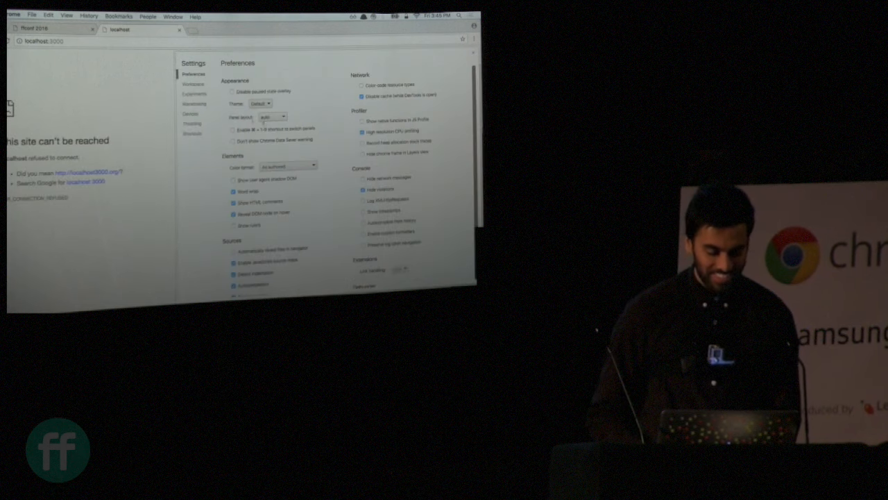
Scroll through the Experiments list of experimental DevTools features
left_click(194, 94)
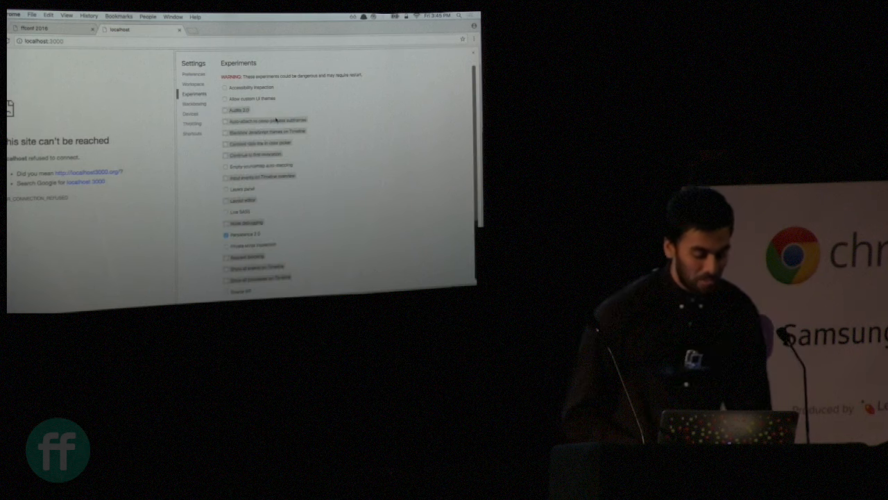
scroll("down", 3)
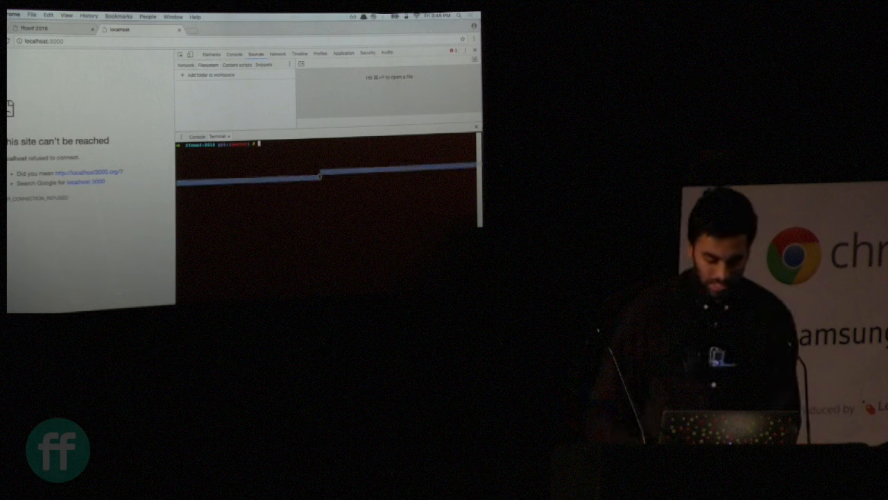
Run 'node example' in the DevTools terminal to launch the example server
type("node example")
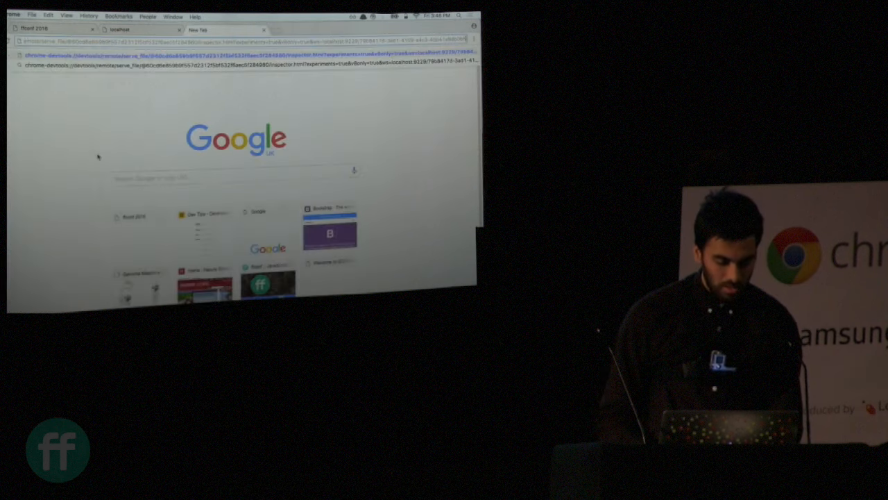
Load the chrome-devtools:// debugging URL for the running Node server
left_click(222, 29)
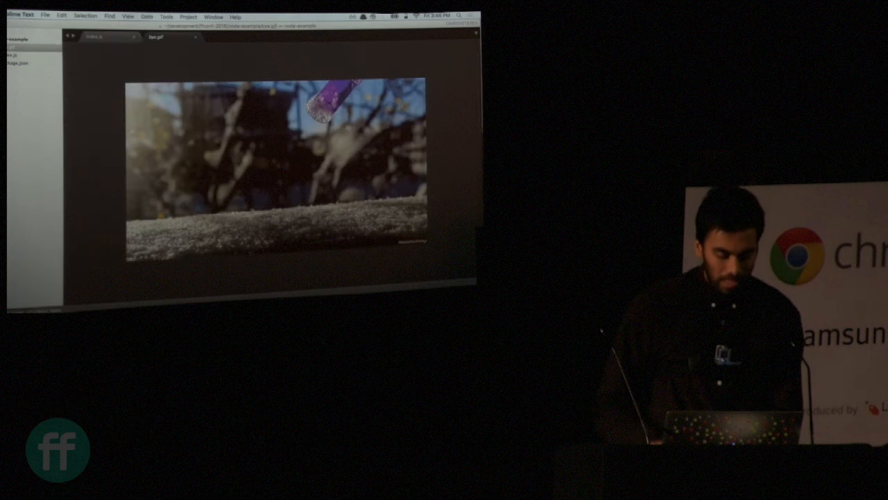
Preview bye.gif, the branch image the Node server should send
left_click(94, 36)
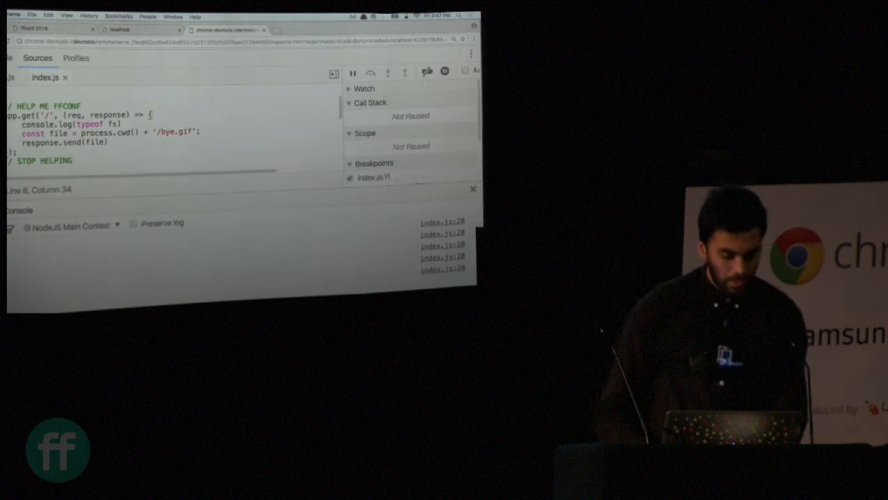
Set a breakpoint on line 11 of index.js so the root route handler pauses there
left_click(138, 29)
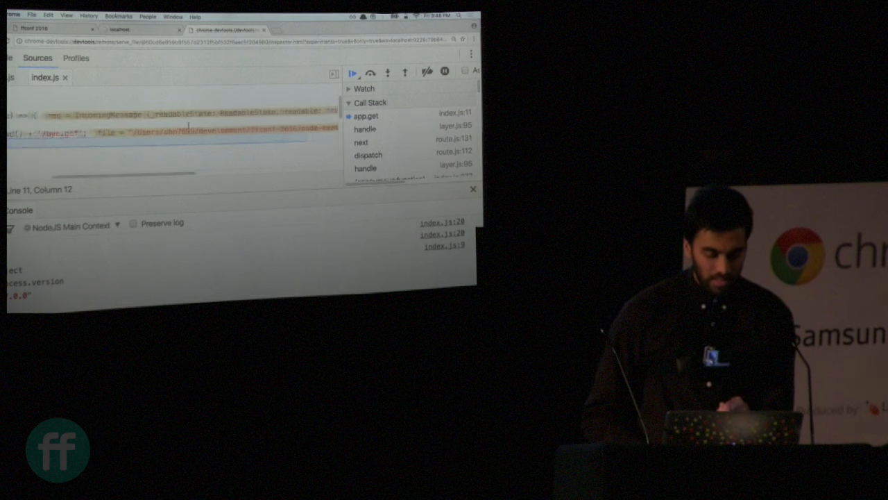
Inspect the req and response object properties while paused in the route handler
left_click(139, 30)
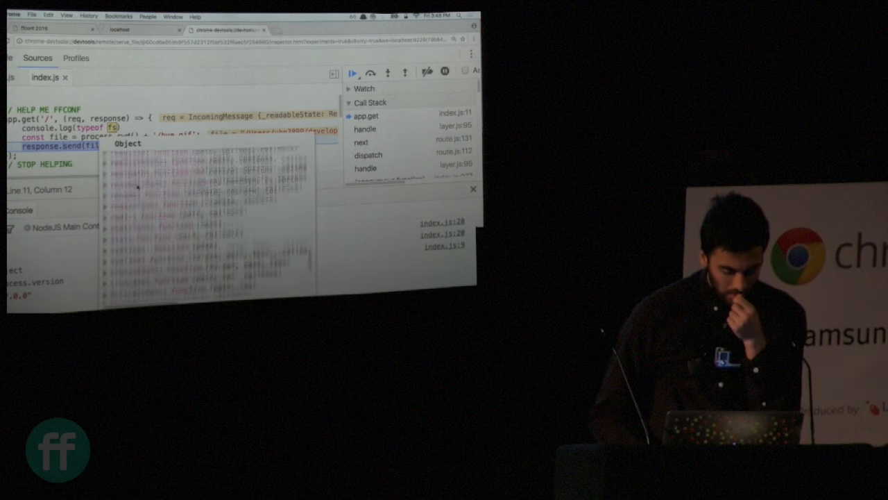
scroll("down", 3)
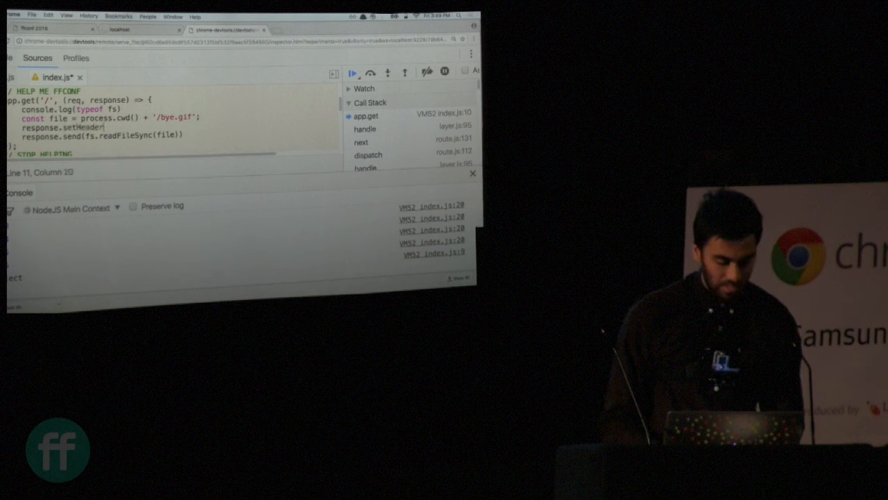
Make response.setHeader set 'Content-Type' to 'image/gif' before the file is sent
type("('Content-Type', '")
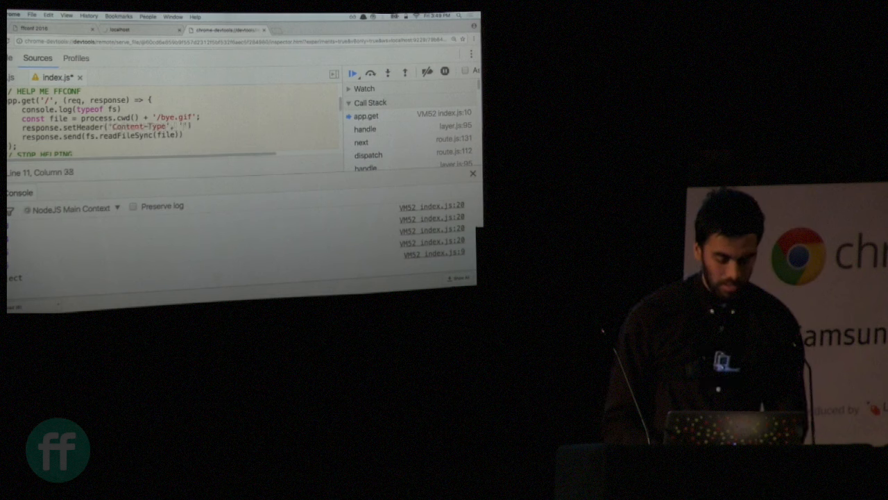
type("image/gif")
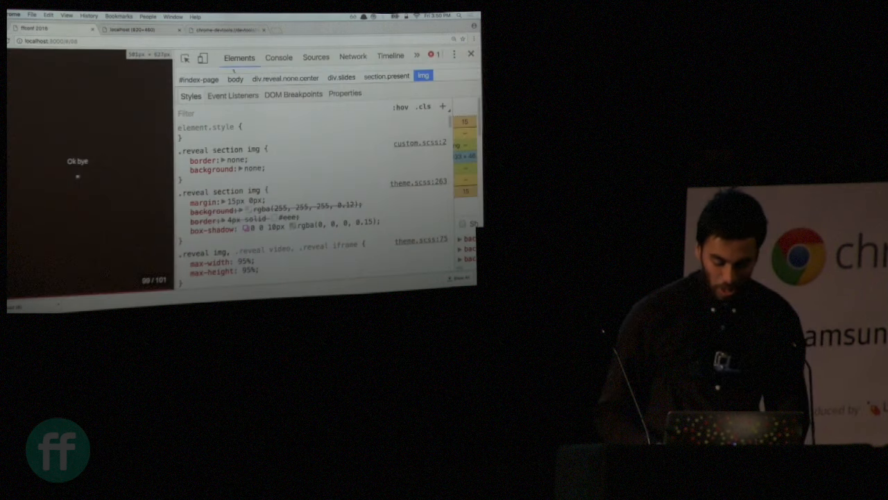
Advance to the recap slide listing CSS coverage, Node debugging and terminal experiments
left_click(470, 52)
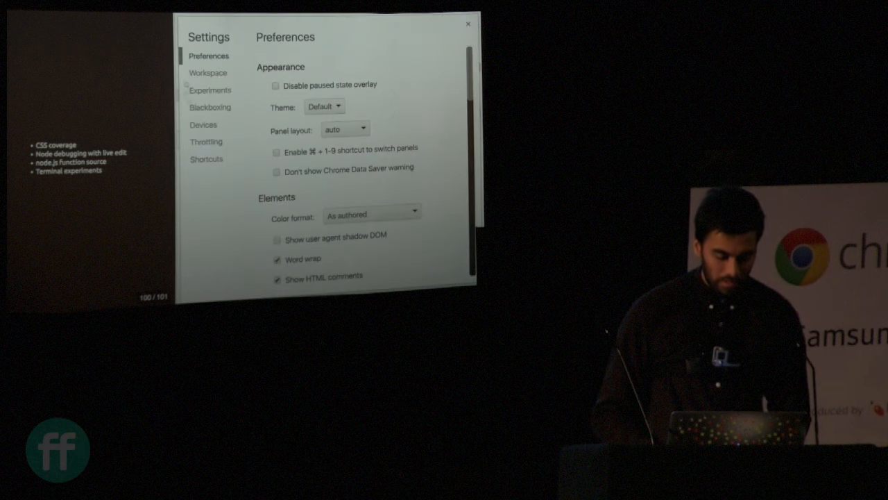
Show the Experiments list with Node debugging, request blocking and terminal in drawer
left_click(209, 89)
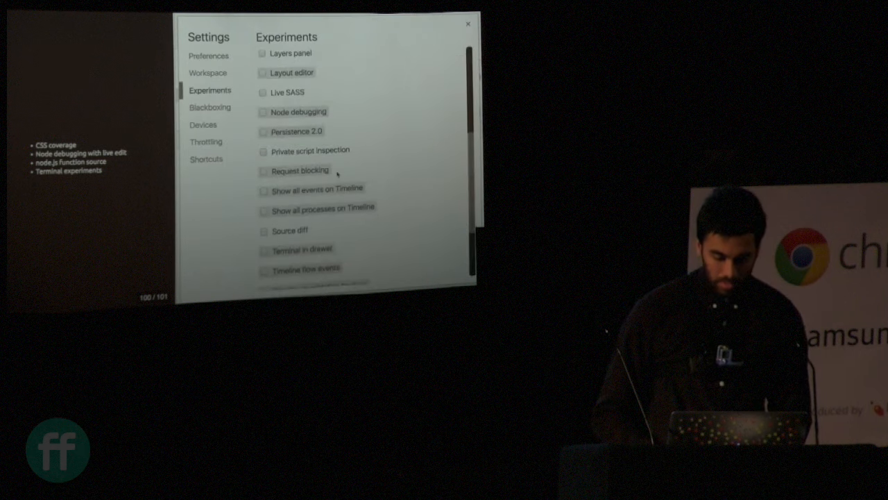